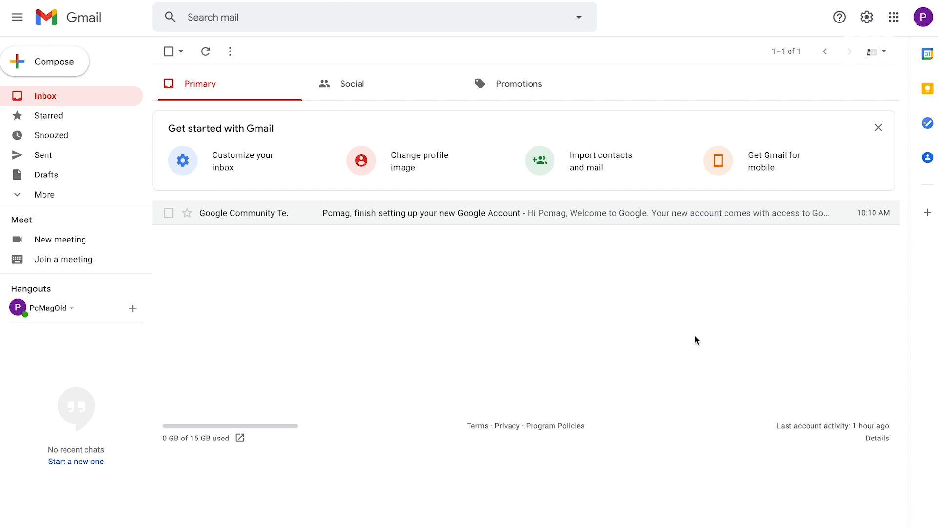
# Step: Open the Forwarding and POP/IMAP tab of the old account's Gmail settings
pyautogui.click(866, 16)
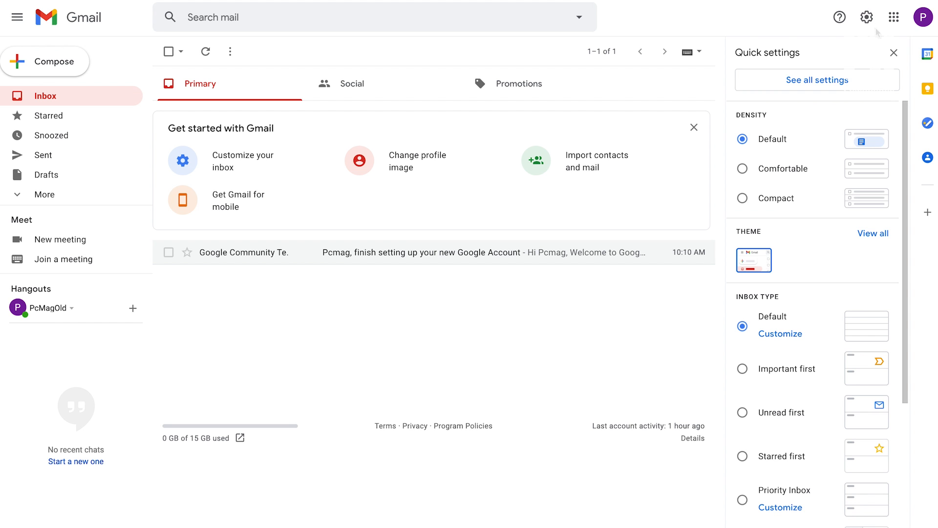
pyautogui.click(816, 79)
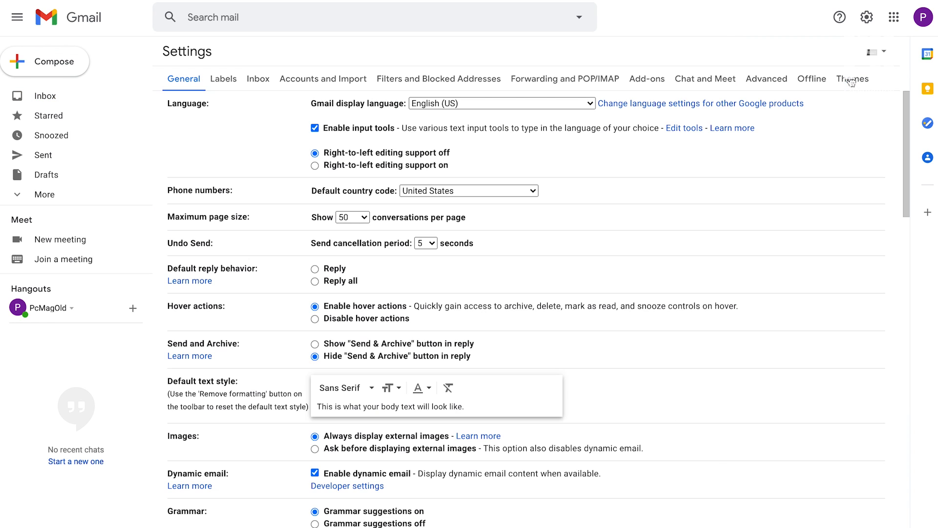
pyautogui.moveTo(546, 82)
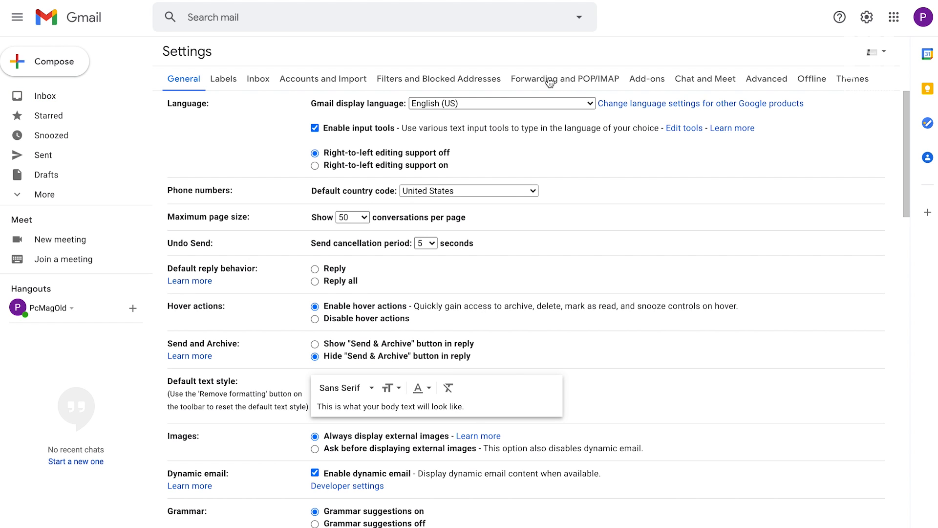
pyautogui.click(563, 79)
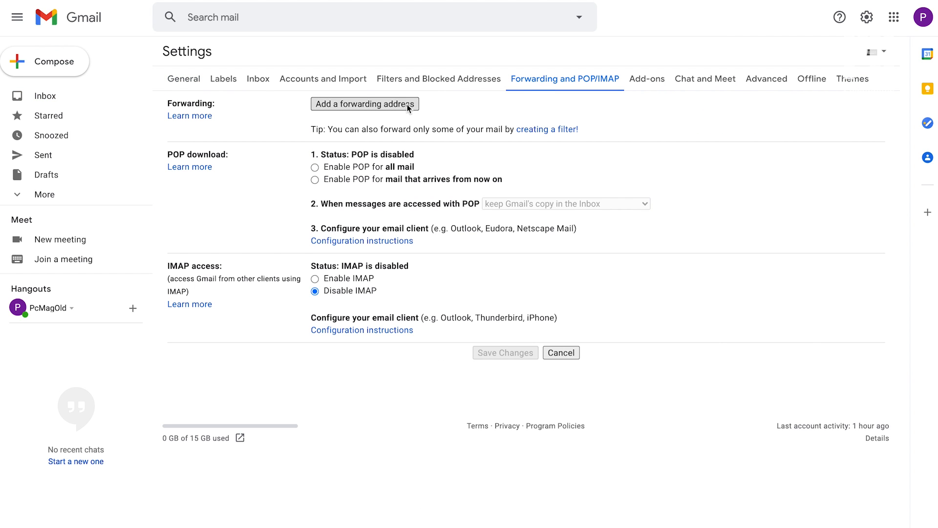
pyautogui.click(364, 104)
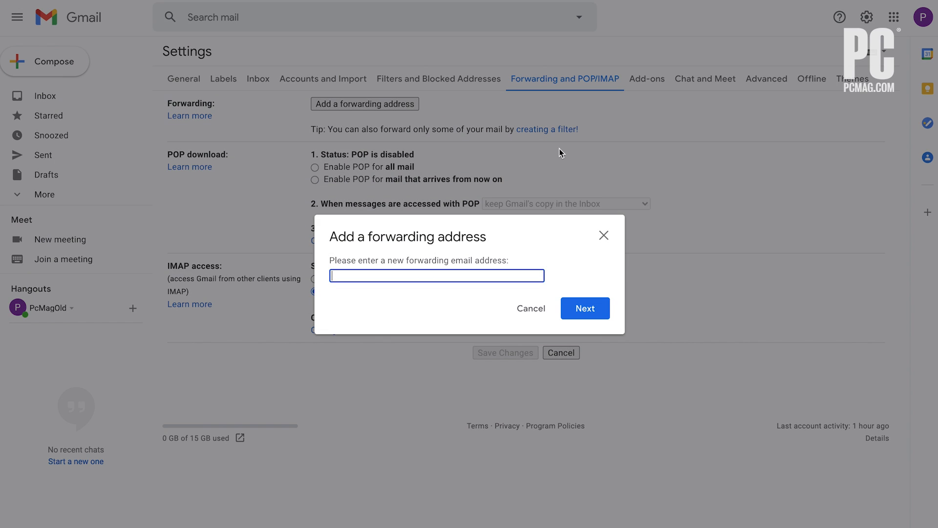
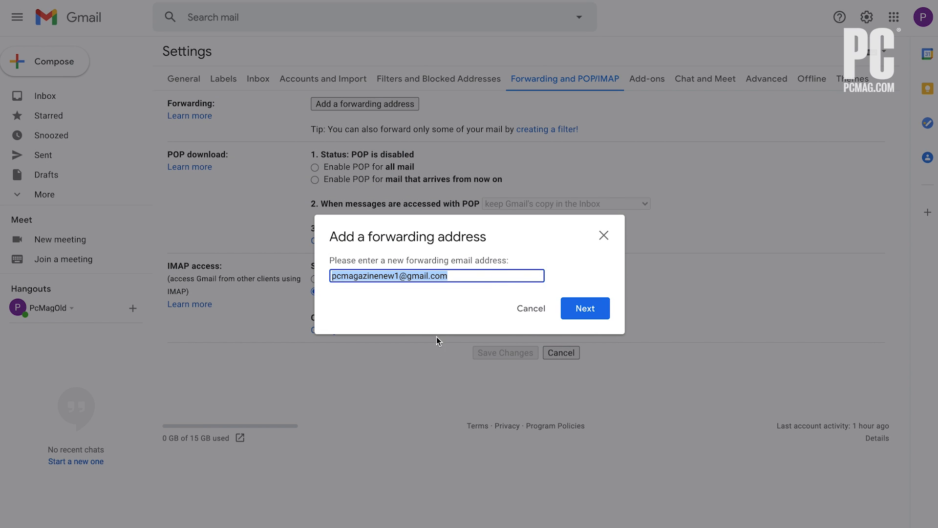
pyautogui.click(584, 308)
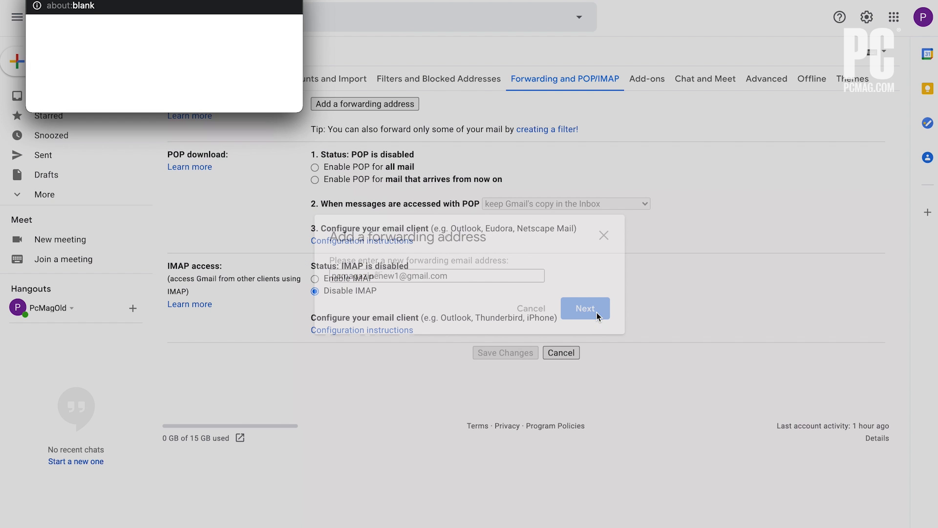
pyautogui.click(585, 308)
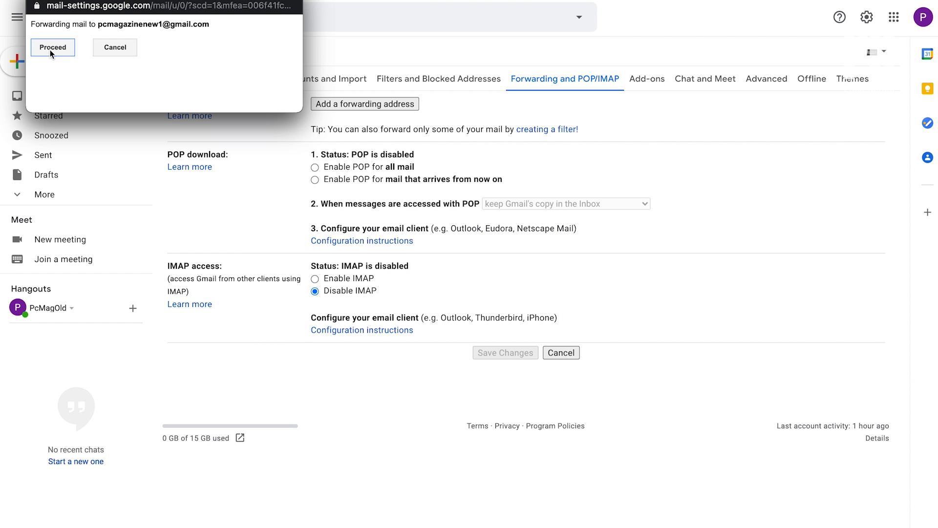
pyautogui.click(53, 47)
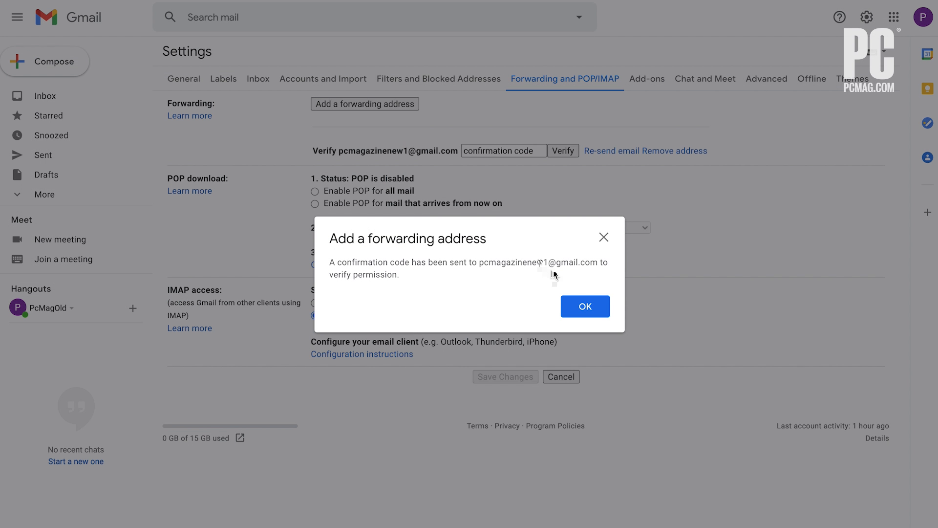
pyautogui.click(584, 306)
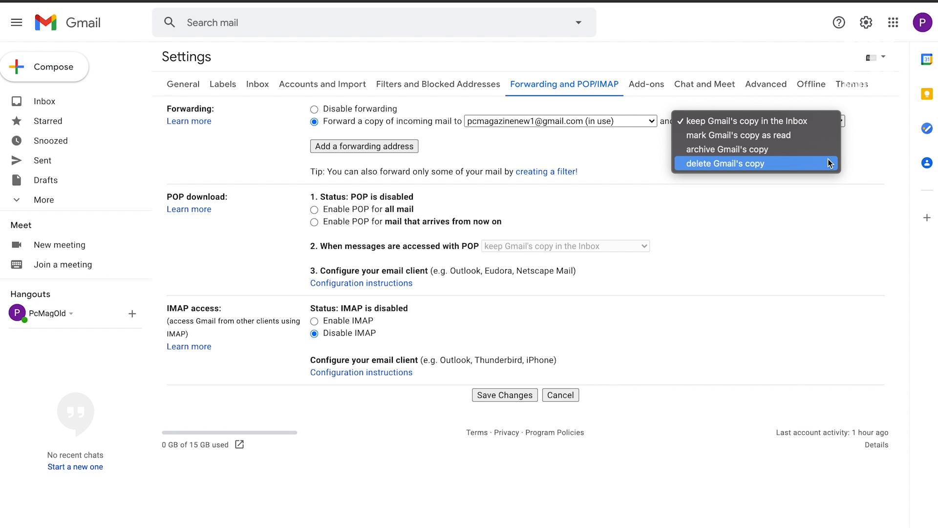
# Step: Forward incoming mail to the new address and delete Gmail's copy
pyautogui.click(183, 83)
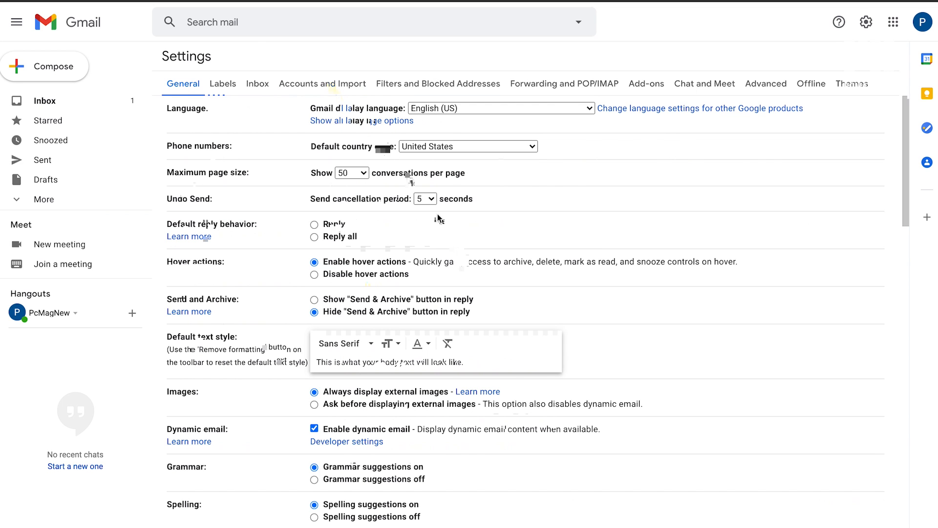
# Step: In Accounts and Import, add the old address as a send-as alias and continue
pyautogui.click(322, 83)
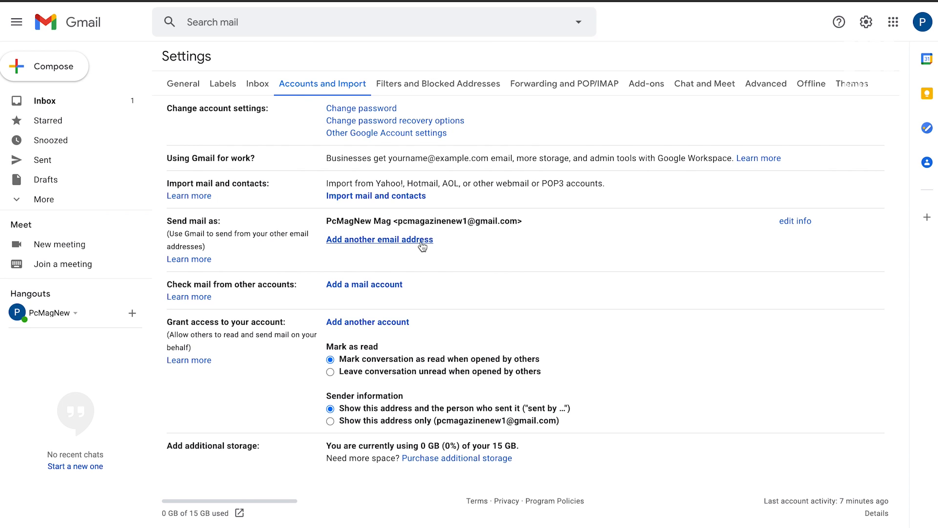
pyautogui.click(379, 239)
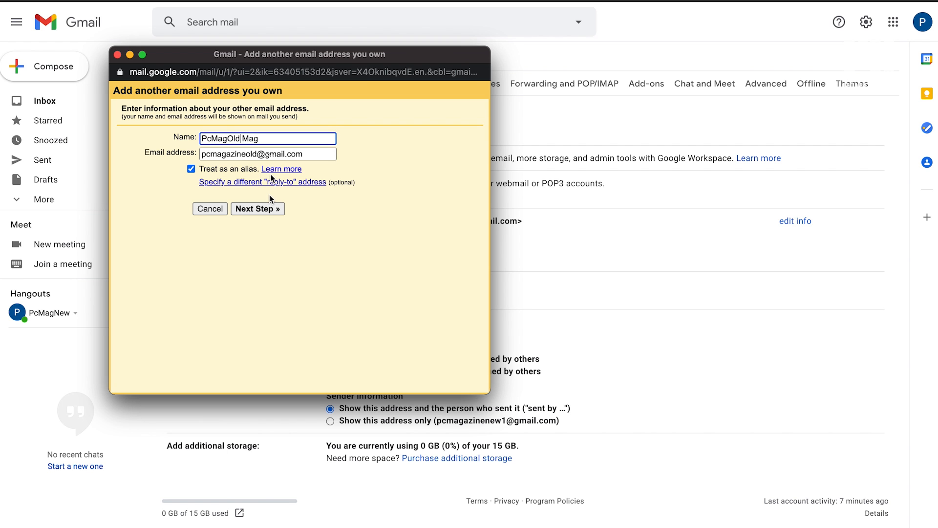
pyautogui.click(257, 209)
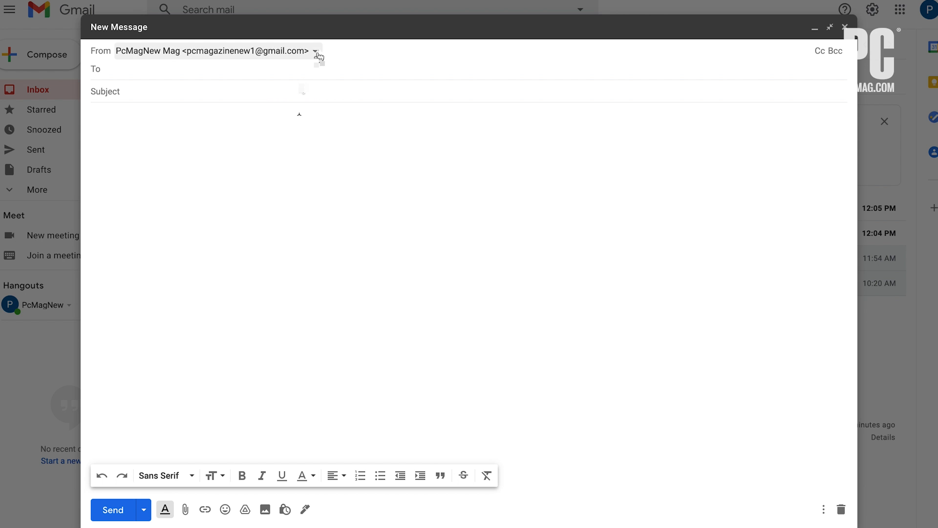
# Step: Check which sender addresses a new message's From field offers
pyautogui.click(315, 50)
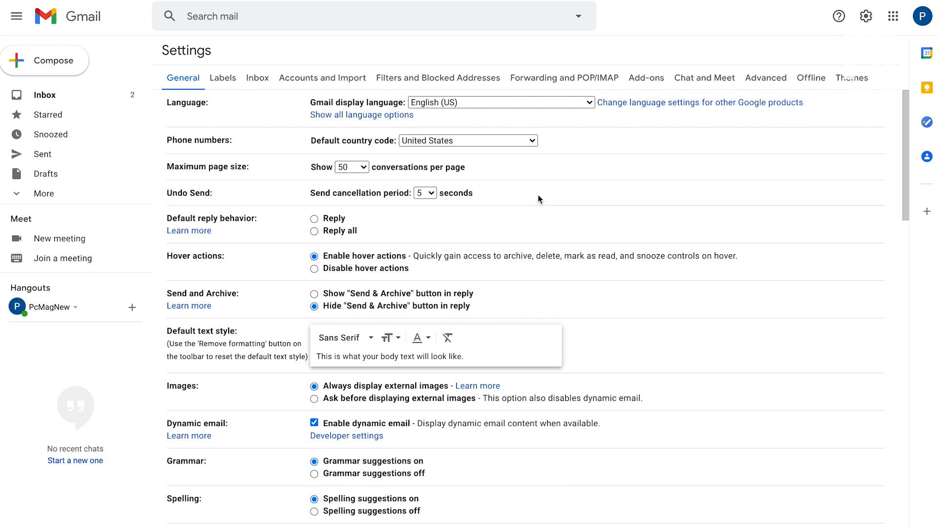
# Step: Import the old account's mail, contacts and 30 days of new mail
pyautogui.click(322, 77)
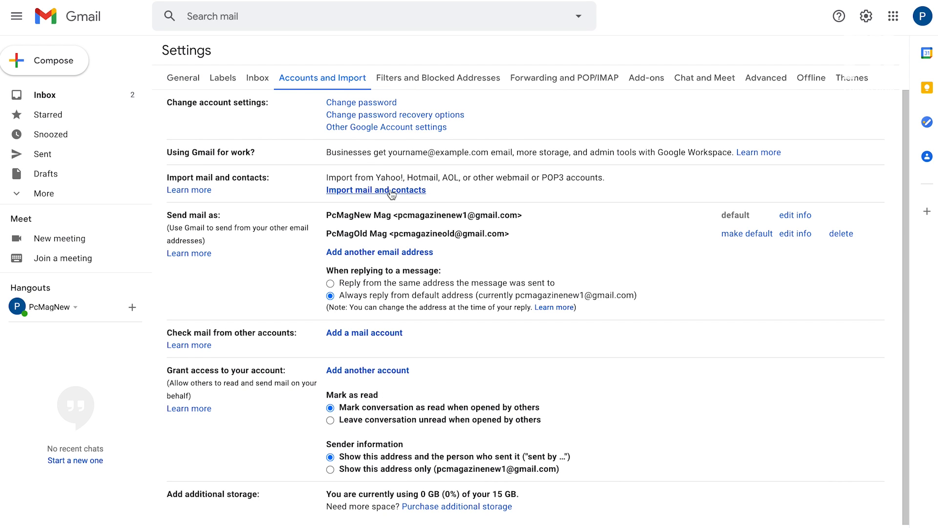
pyautogui.click(376, 190)
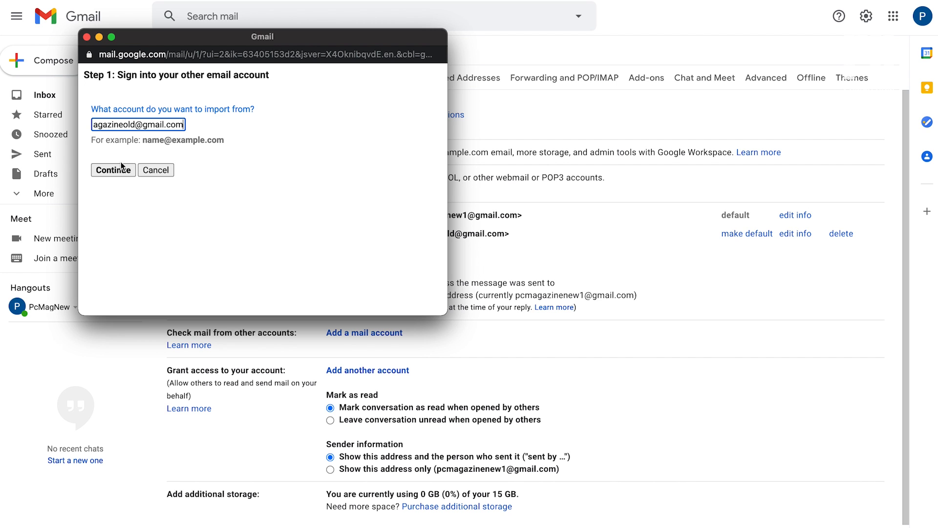
pyautogui.click(112, 169)
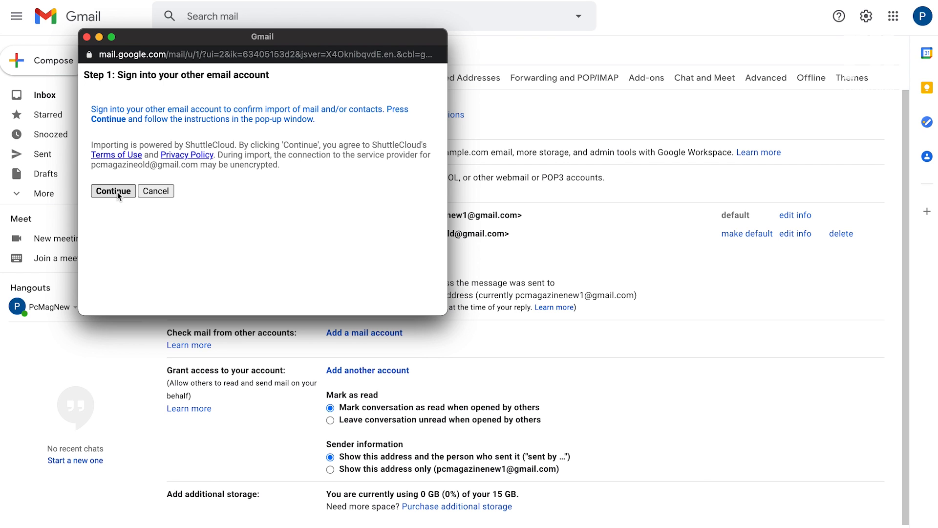
pyautogui.click(112, 191)
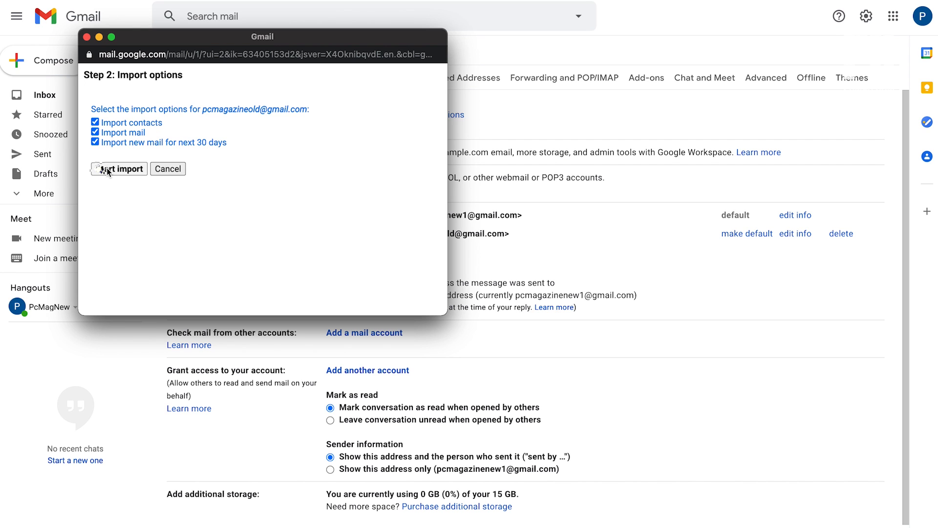
pyautogui.click(118, 168)
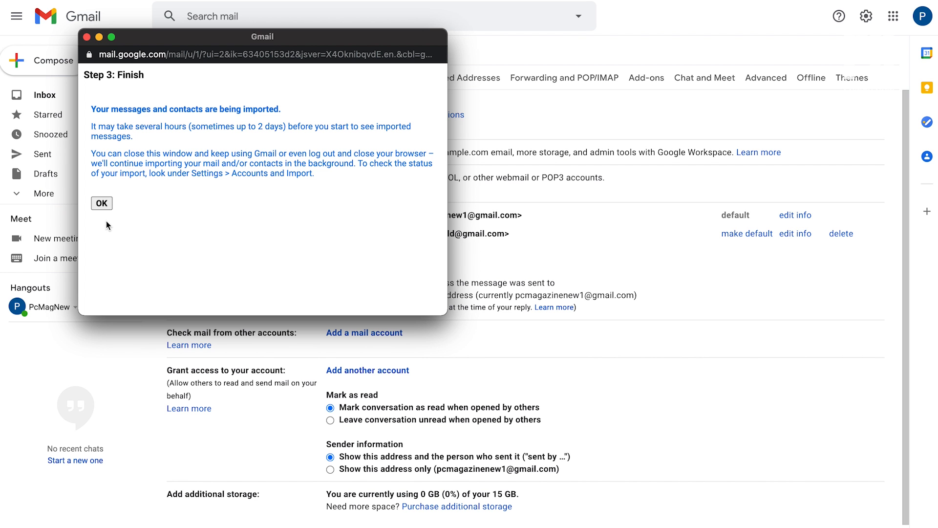
pyautogui.click(102, 202)
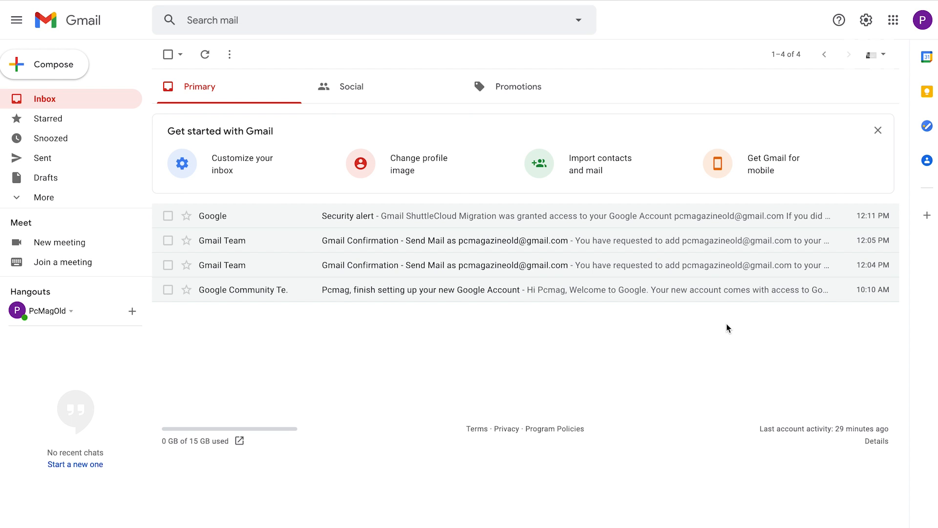
pyautogui.click(894, 20)
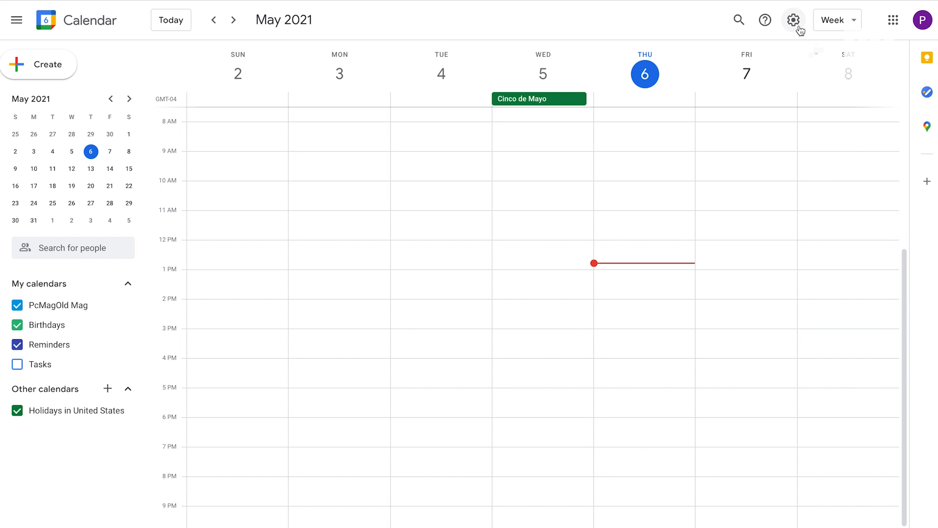
# Step: Export all of the old account's calendars from Calendar's Import & export settings
pyautogui.click(794, 19)
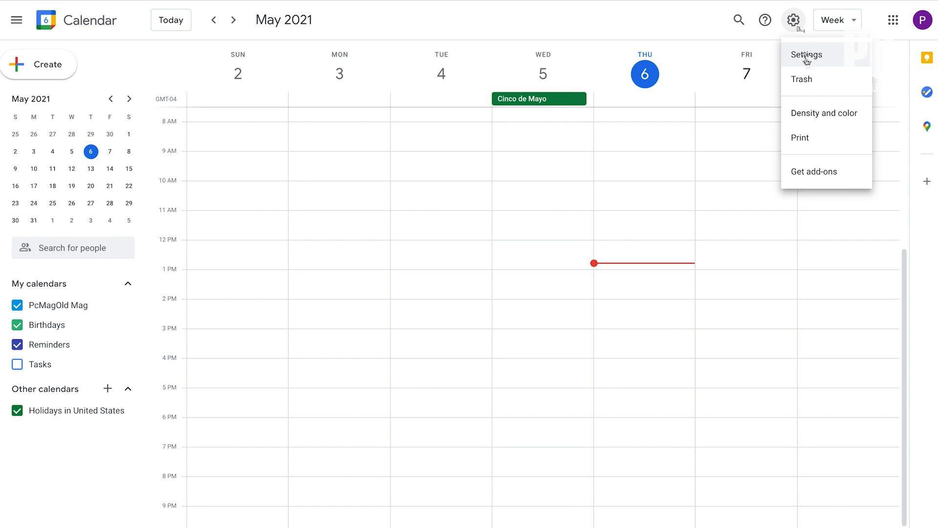
pyautogui.click(807, 54)
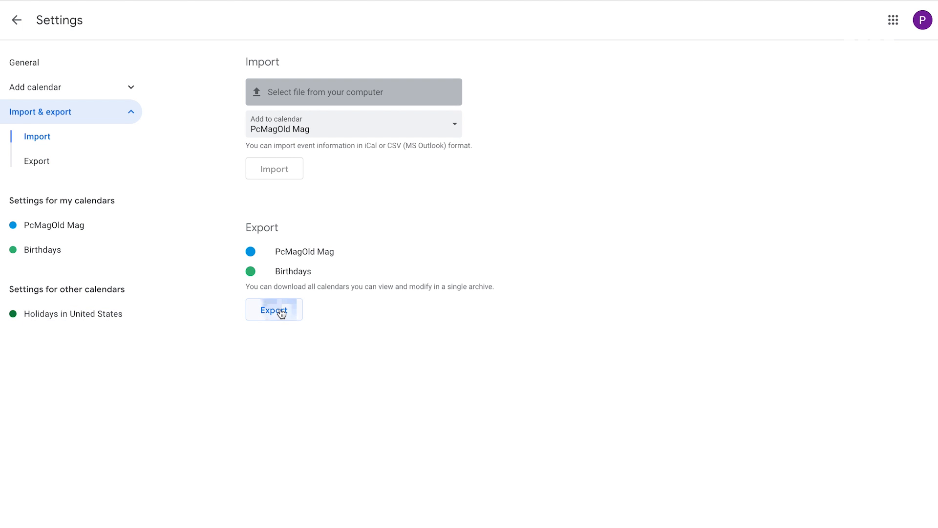
pyautogui.click(274, 310)
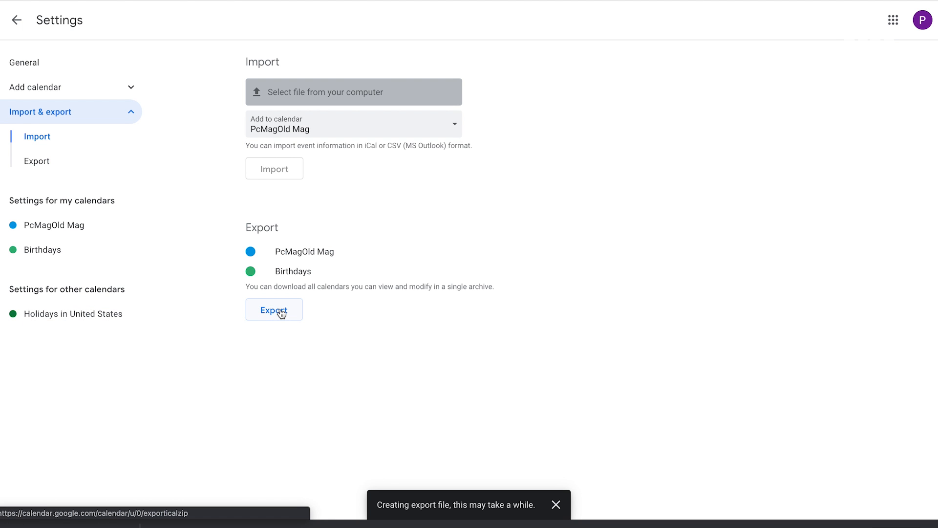
pyautogui.click(16, 20)
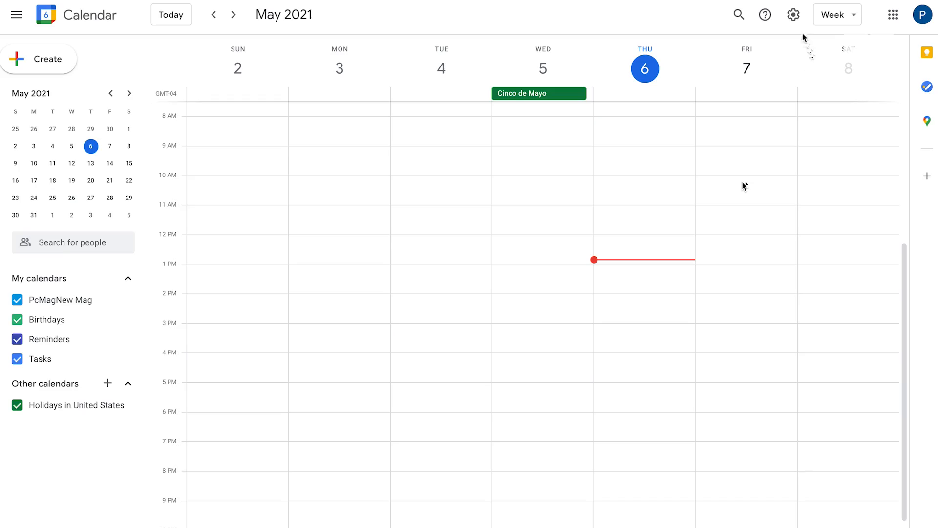
# Step: Open Calendar settings in the new account to reach Import & export
pyautogui.click(792, 14)
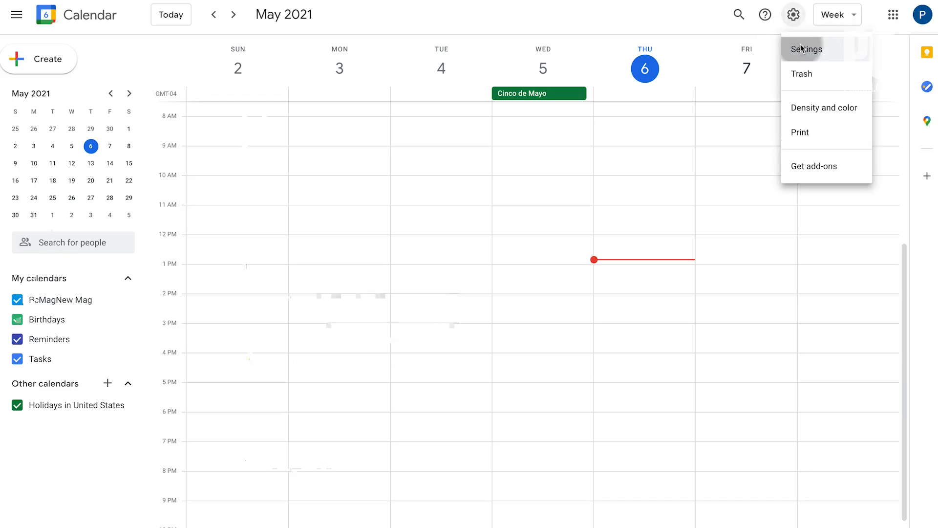
pyautogui.click(805, 49)
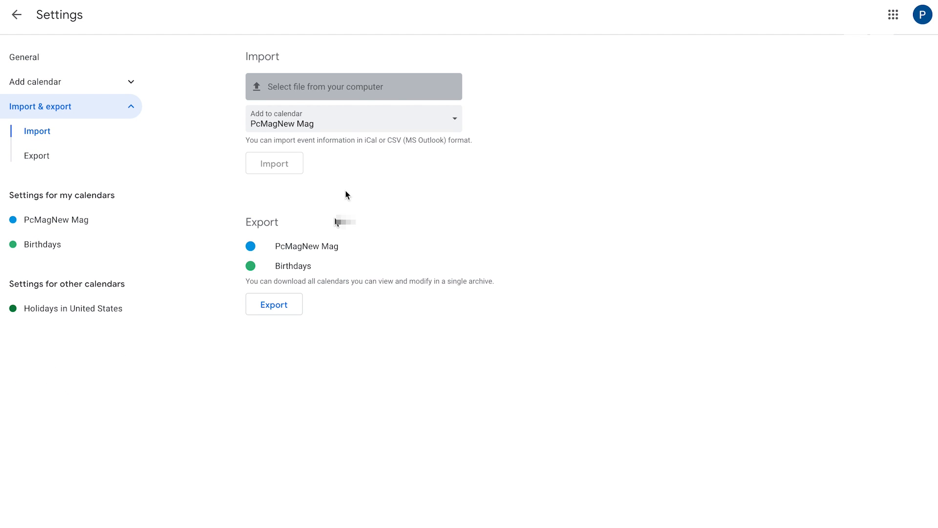
pyautogui.moveTo(395, 89)
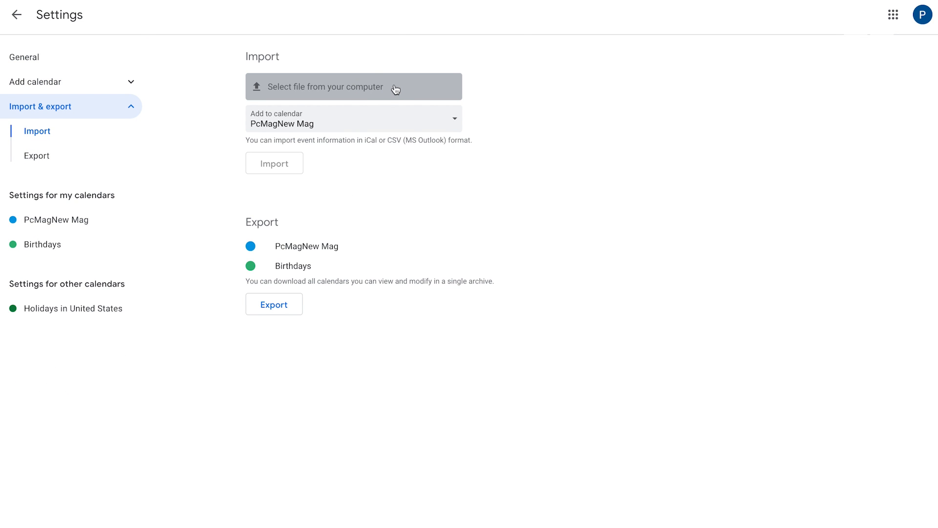